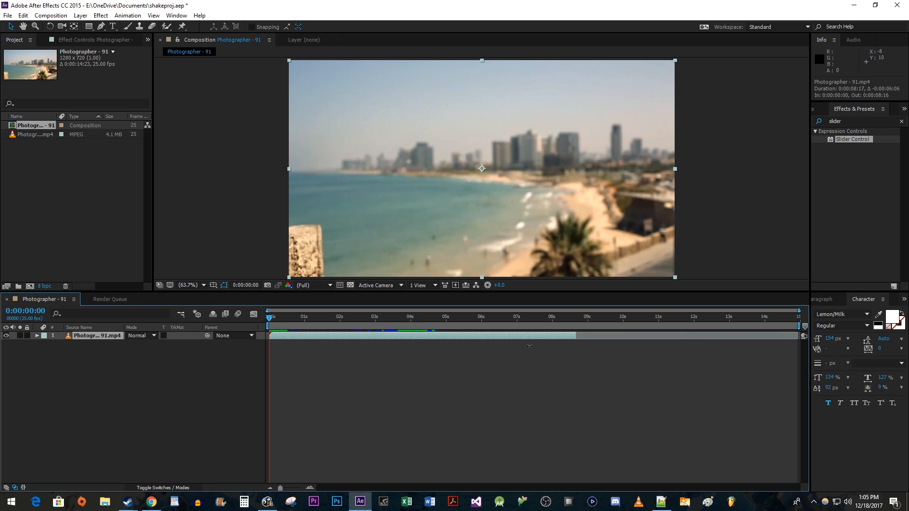
Select the photographer clip layer to split at 0:00:04:10.
{"action": "left_click", "coordinate": [398, 317]}
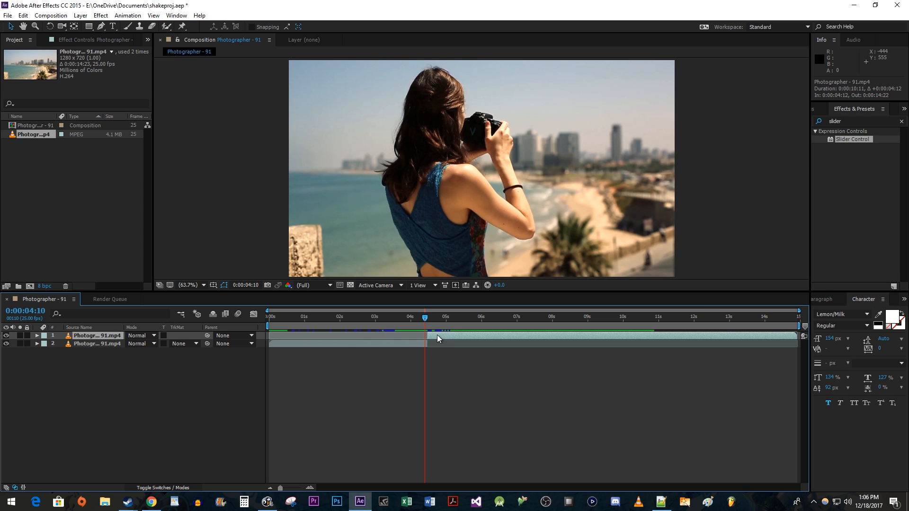
{"action": "mouse_move", "coordinate": [849, 117]}
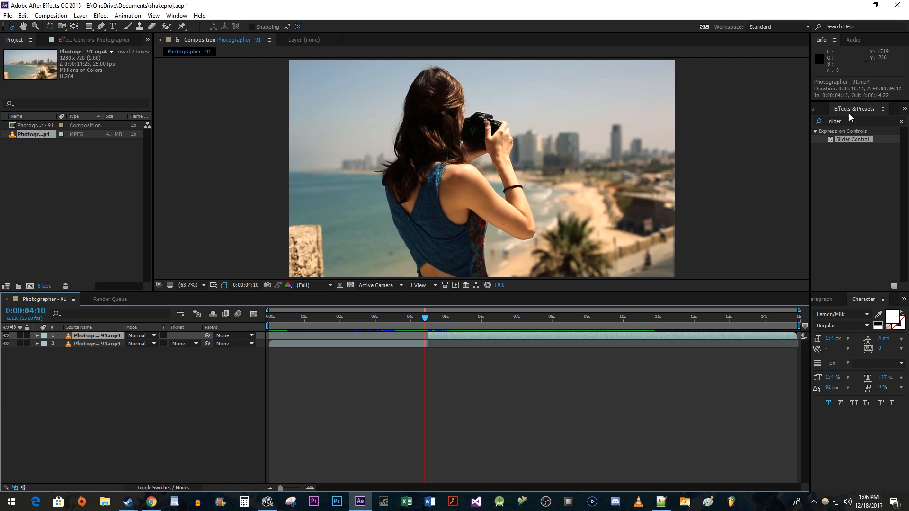
Apply Motion Tile to the top clip at 300 output width and height, with mirror edges.
{"action": "type", "text": "motion tile"}
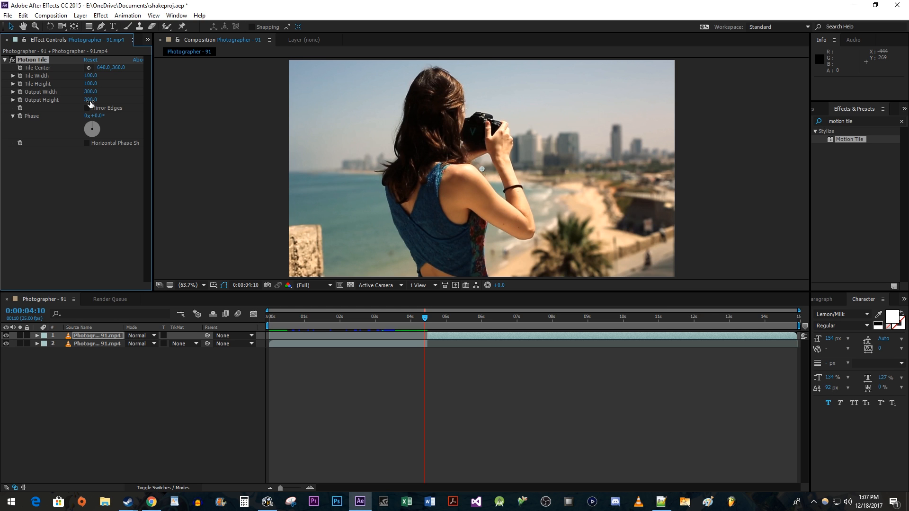
{"action": "left_click", "coordinate": [86, 108]}
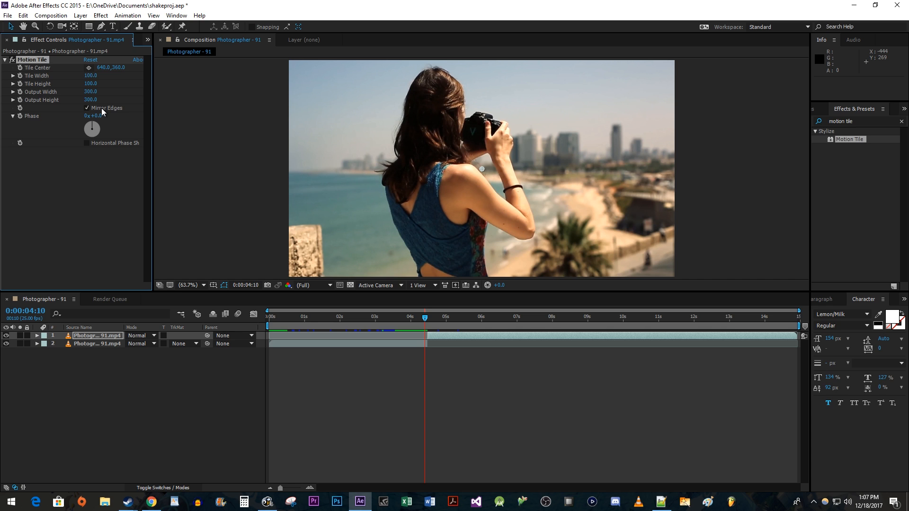
{"action": "mouse_move", "coordinate": [849, 116]}
{"action": "type", "text": "Transform"}
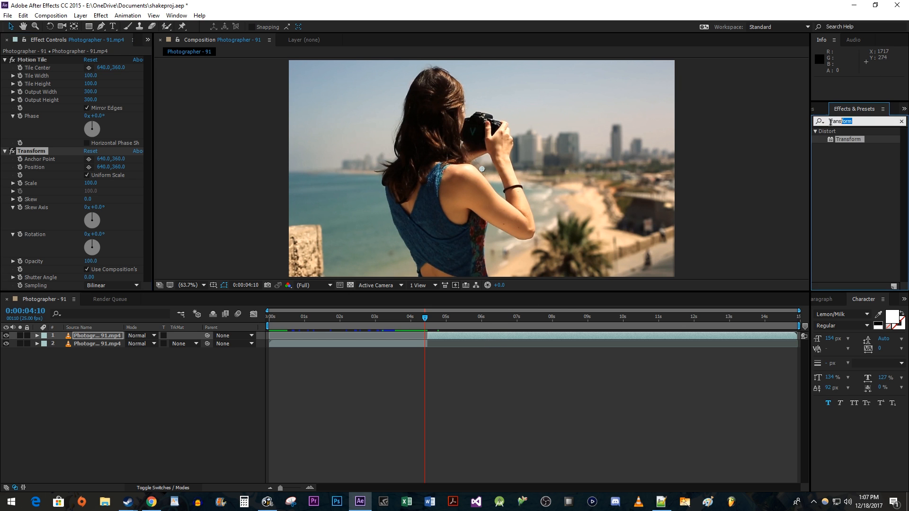
Find Slider Control in Effects & Presets to apply it beside Transform.
{"action": "type", "text": "slider control"}
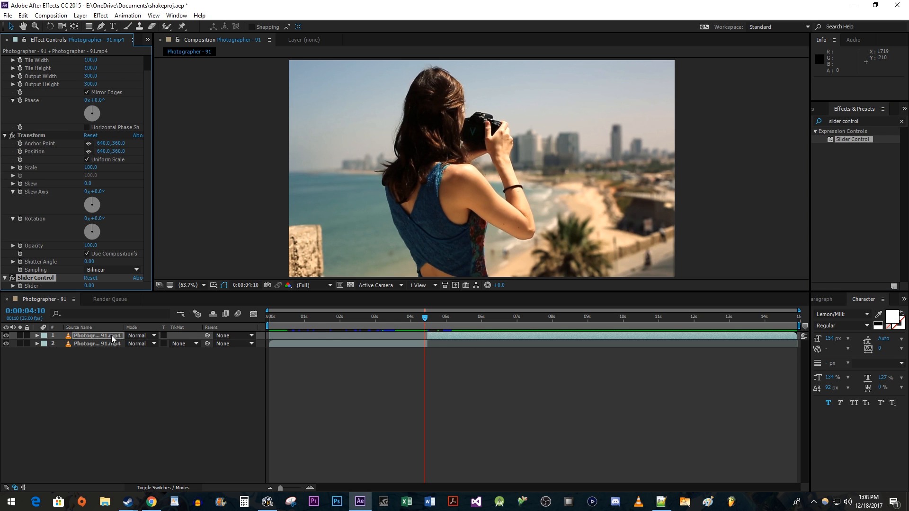
Give the top layer's Position the expression wiggle(10, effect("Slider Control")("Slider")).
{"action": "left_click", "coordinate": [36, 335]}
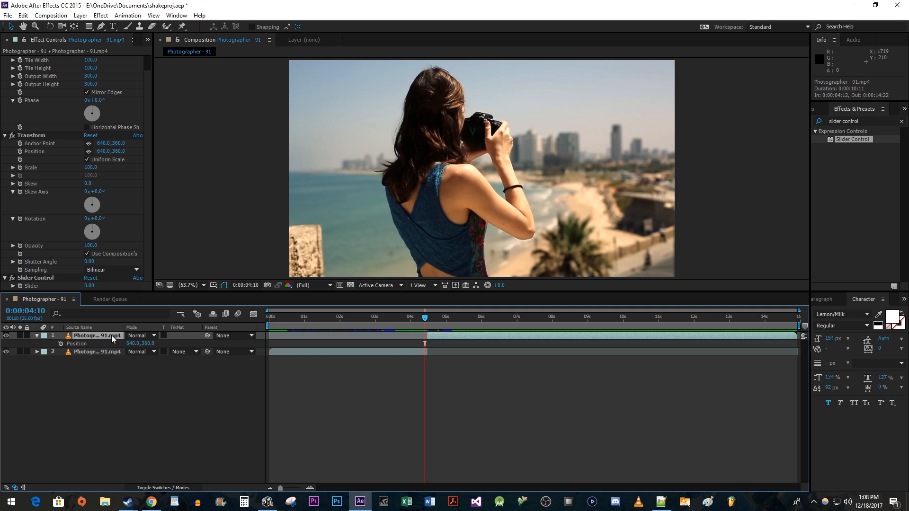
{"action": "left_click", "coordinate": [60, 344]}
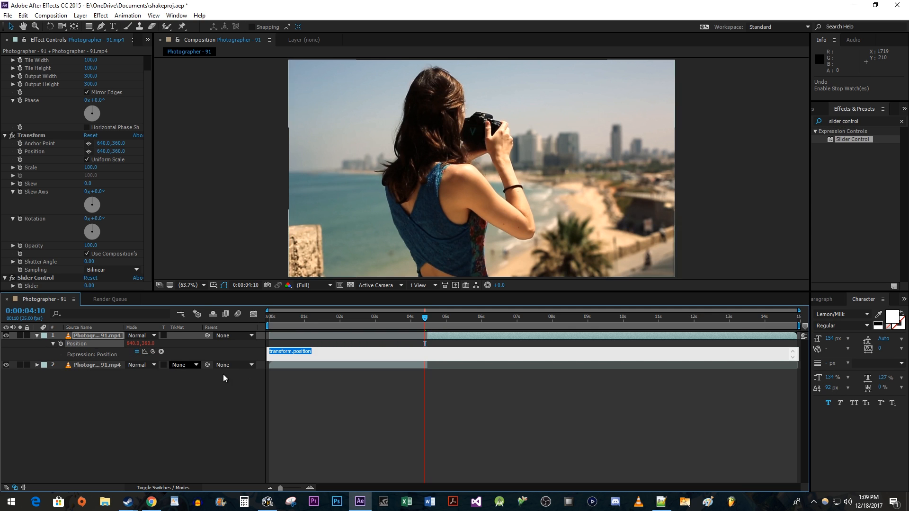
{"action": "type", "text": "wiggle("}
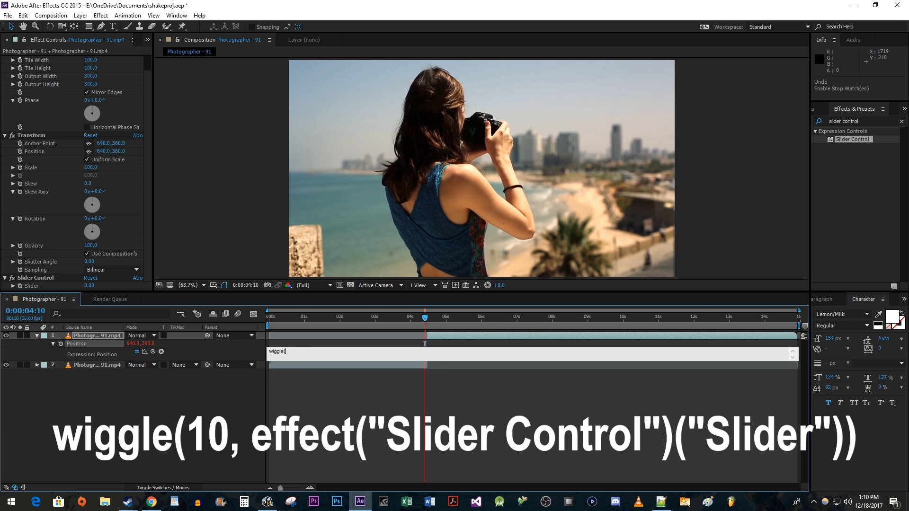
{"action": "type", "text": "10, effect(\"Slider Control\")(\"Slider"}
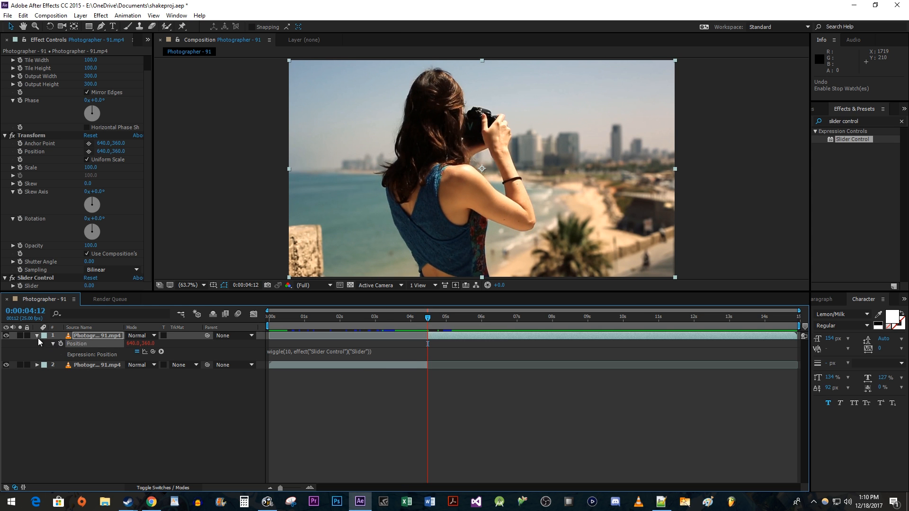
Expand the top layer's Slider Control and add a Slider keyframe at 0:00:04:12.
{"action": "left_click", "coordinate": [36, 336]}
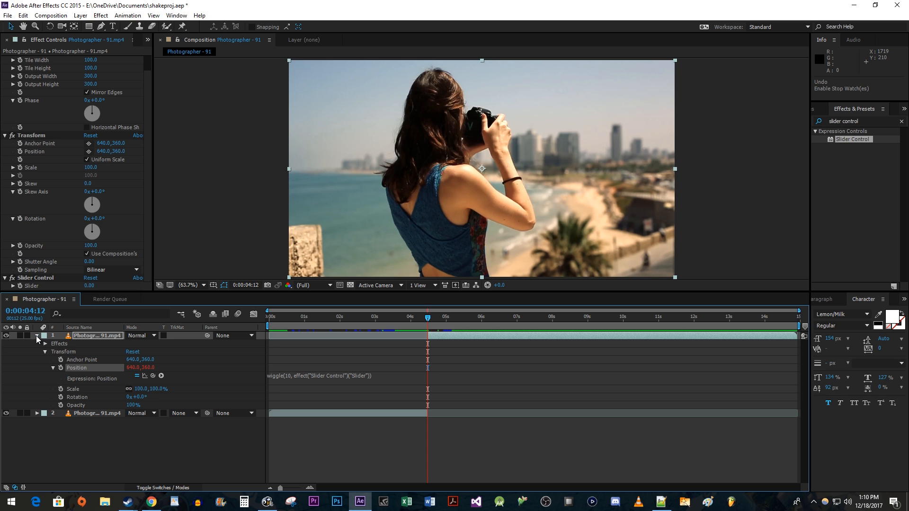
{"action": "left_click", "coordinate": [44, 343]}
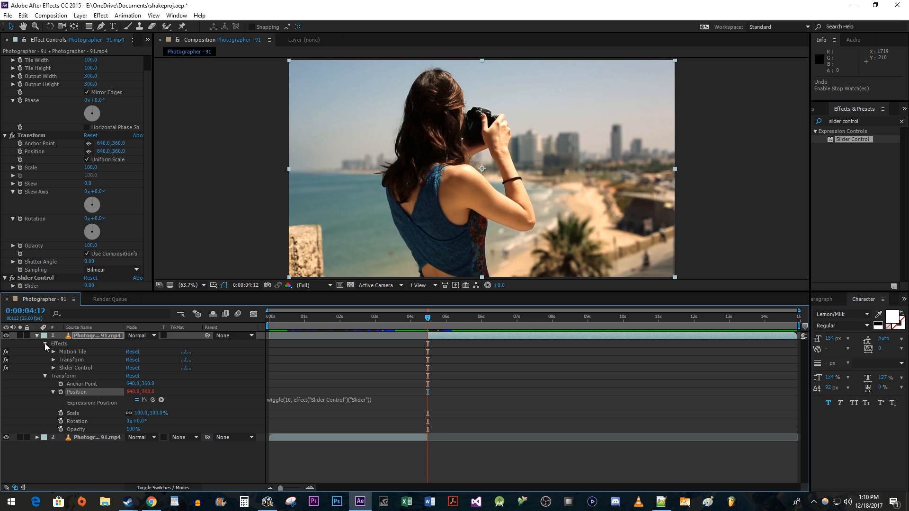
{"action": "left_click", "coordinate": [53, 369]}
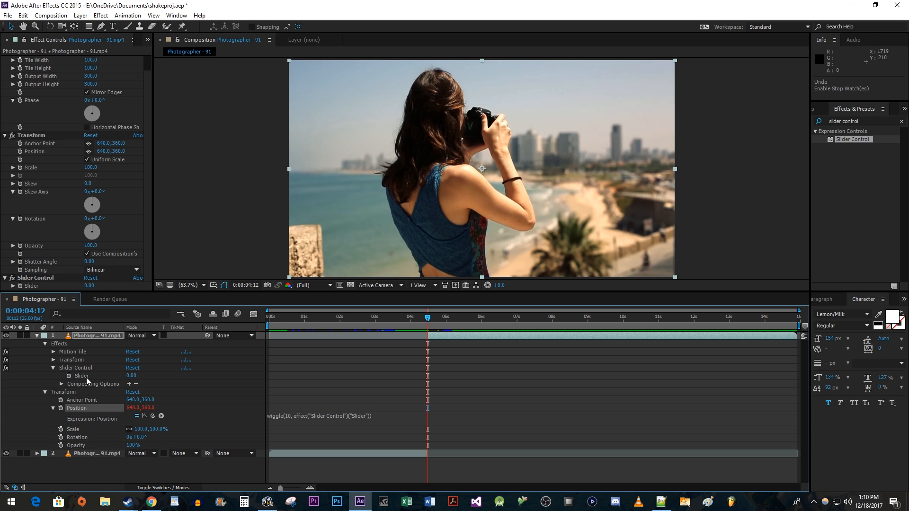
{"action": "left_click", "coordinate": [69, 376]}
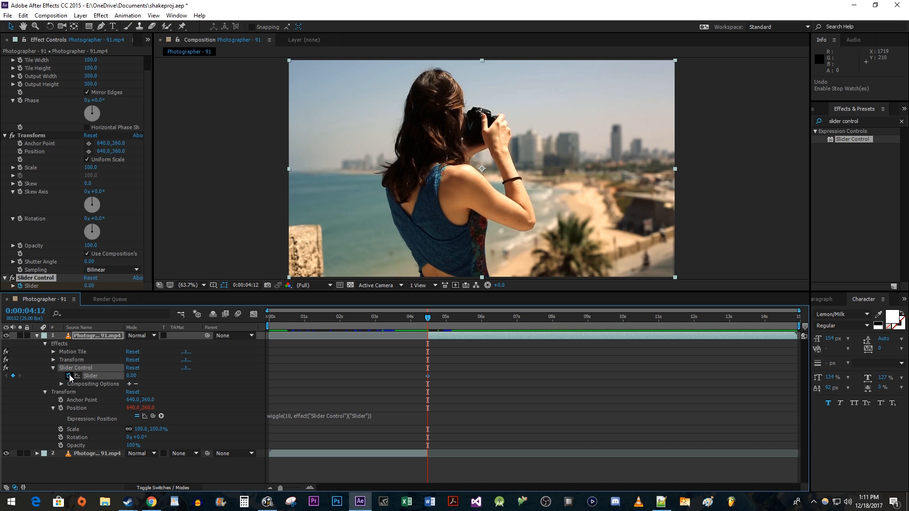
{"action": "mouse_move", "coordinate": [70, 376]}
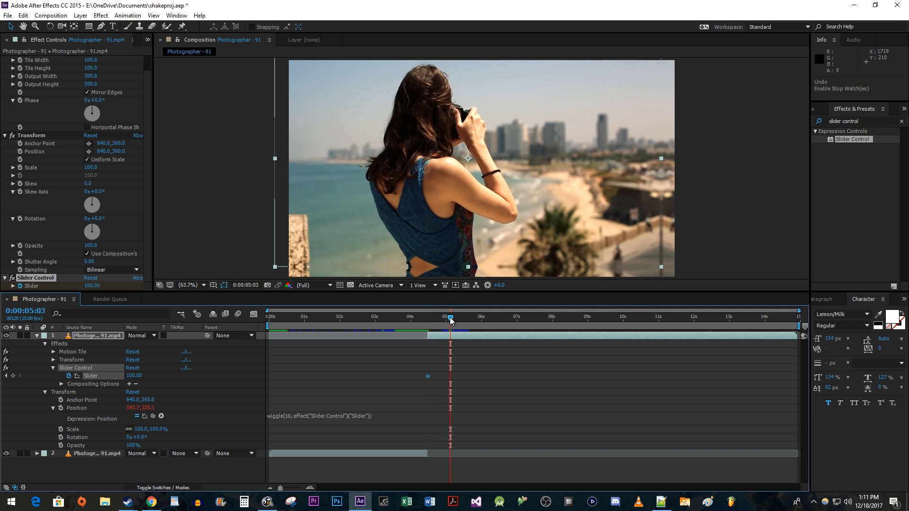
Set the Slider value to 100 at 0:00:05:03.
{"action": "double_click", "coordinate": [134, 376]}
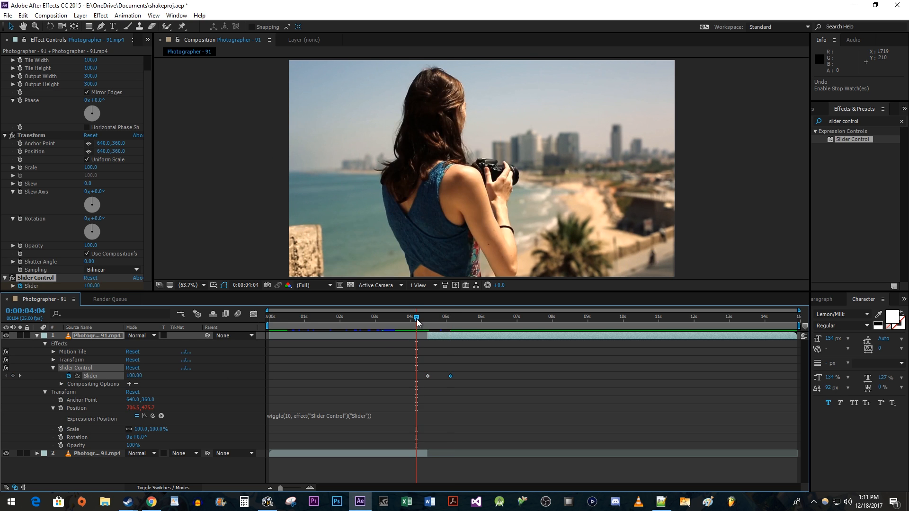
{"action": "mouse_move", "coordinate": [416, 322]}
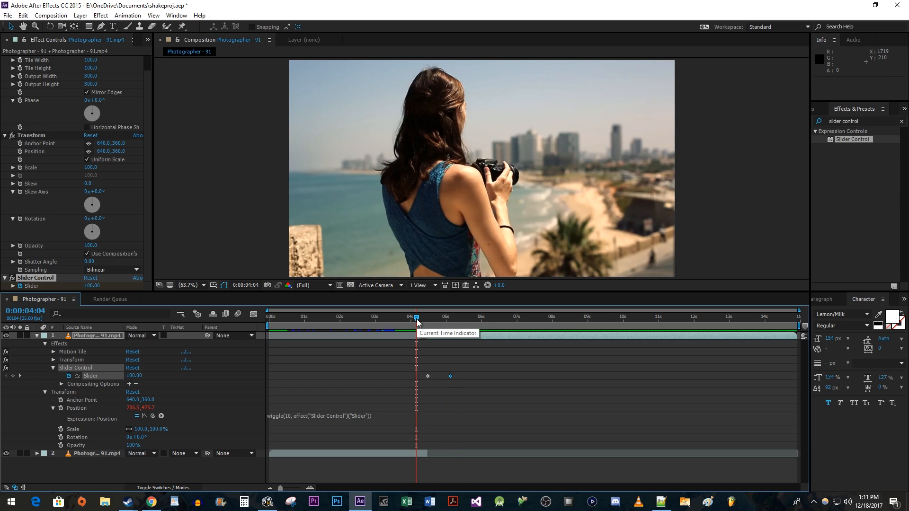